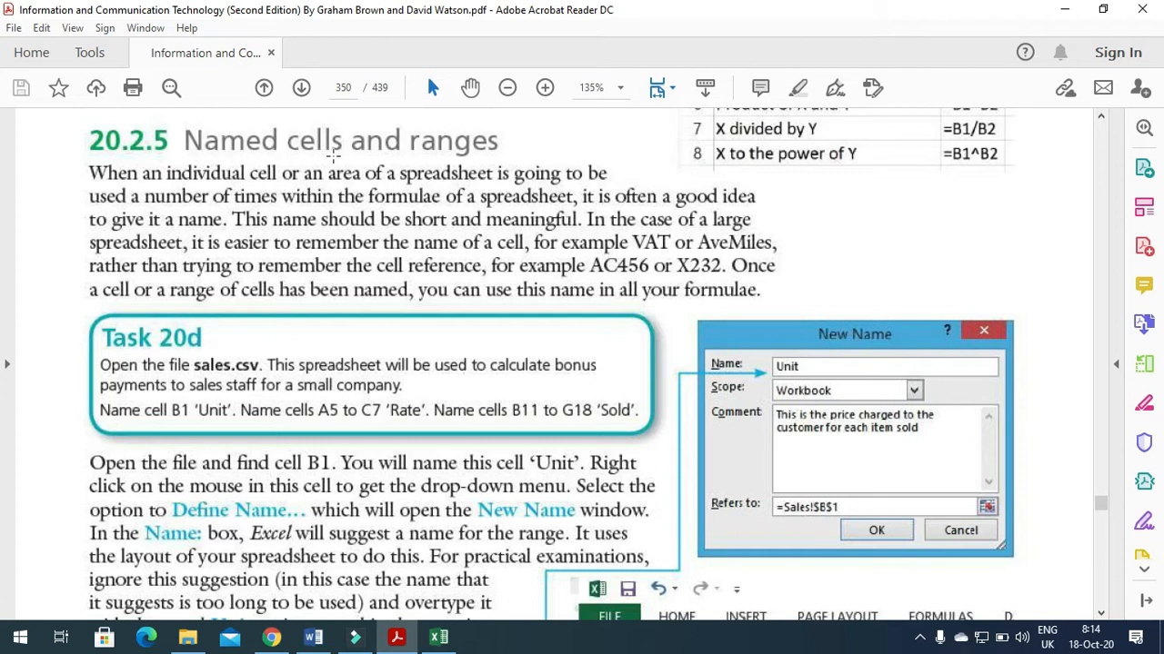
pyautogui.moveTo(798, 87)
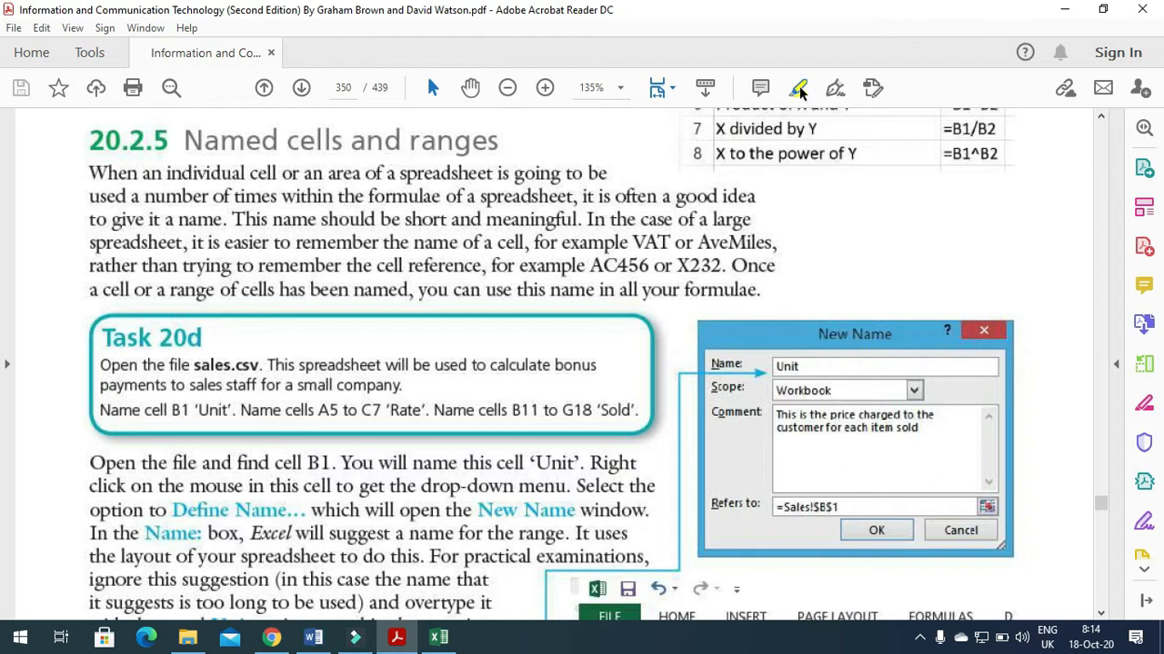
# Highlight the '20.2.5 Named cells and ranges' heading and 'sales.csv' in Task 20d.
pyautogui.click(798, 87)
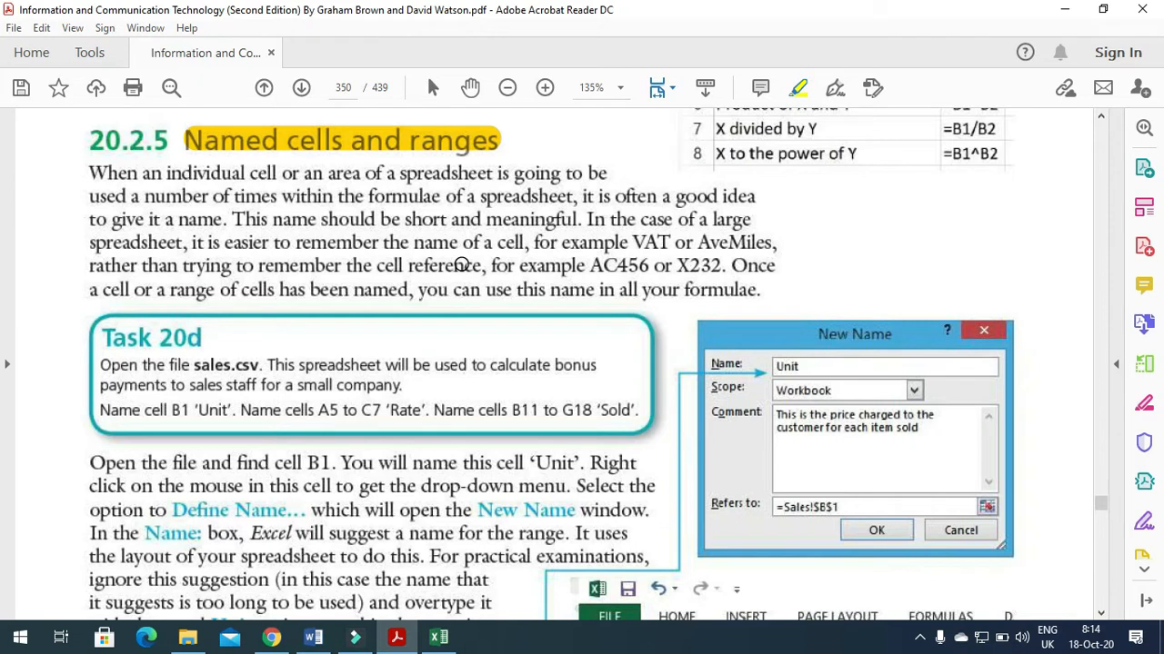
pyautogui.moveTo(87, 363)
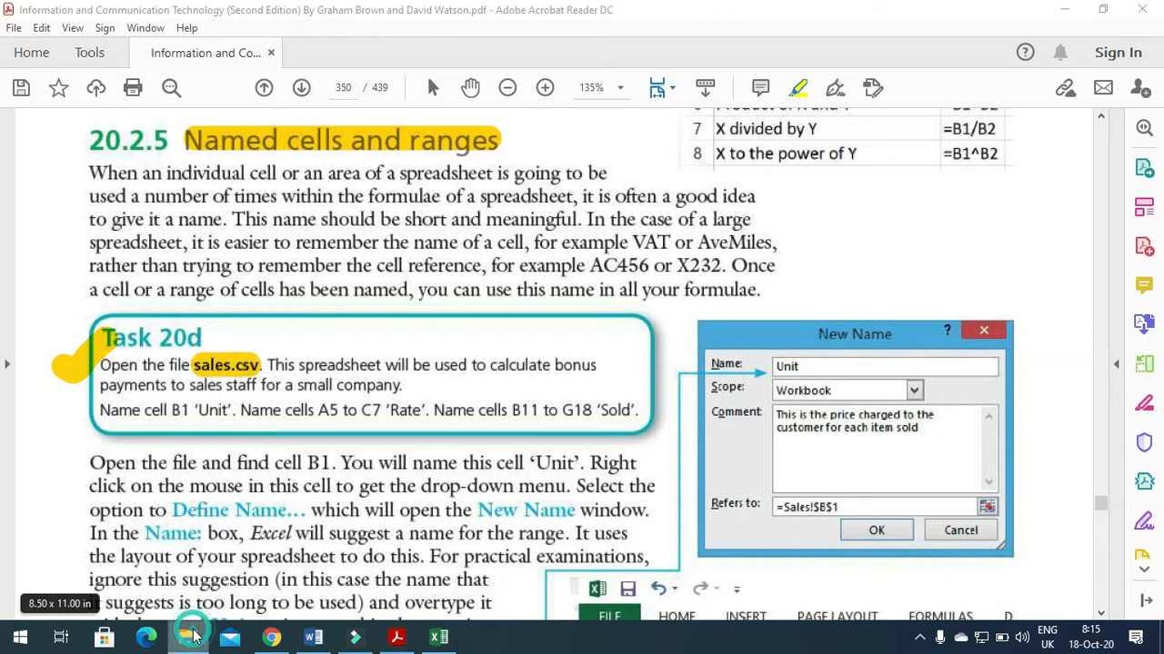
# Open sales.csv from Desktop > IGCSE RESOURCE FILES > Chapter source files > Chapter20 in Excel.
pyautogui.click(189, 636)
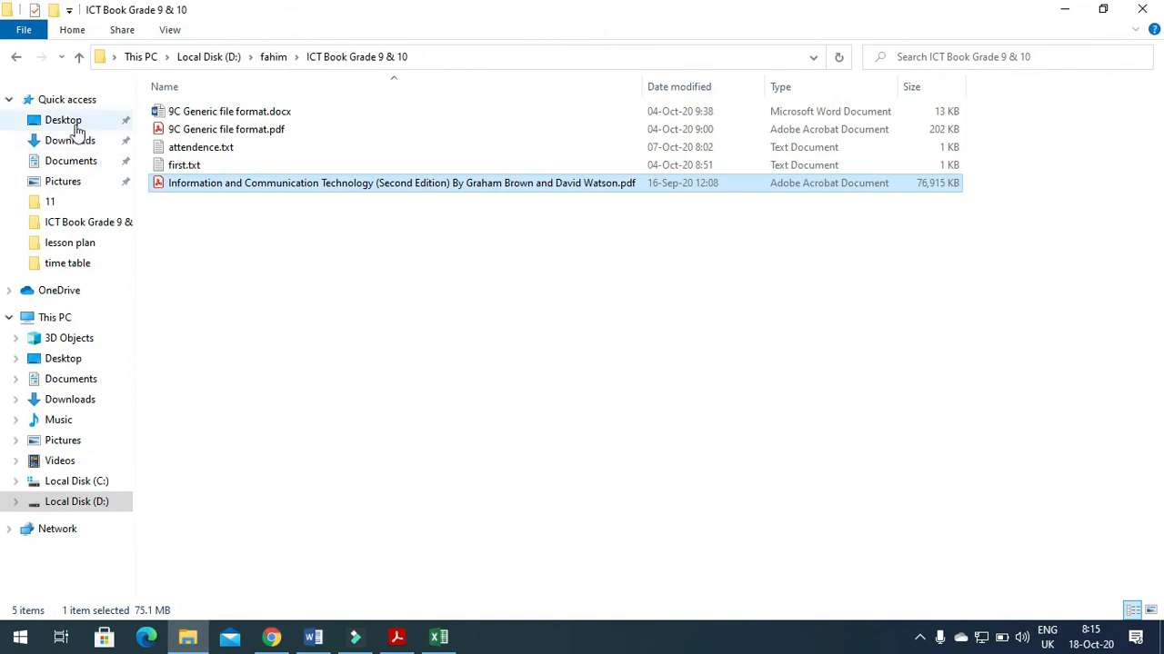
pyautogui.click(62, 120)
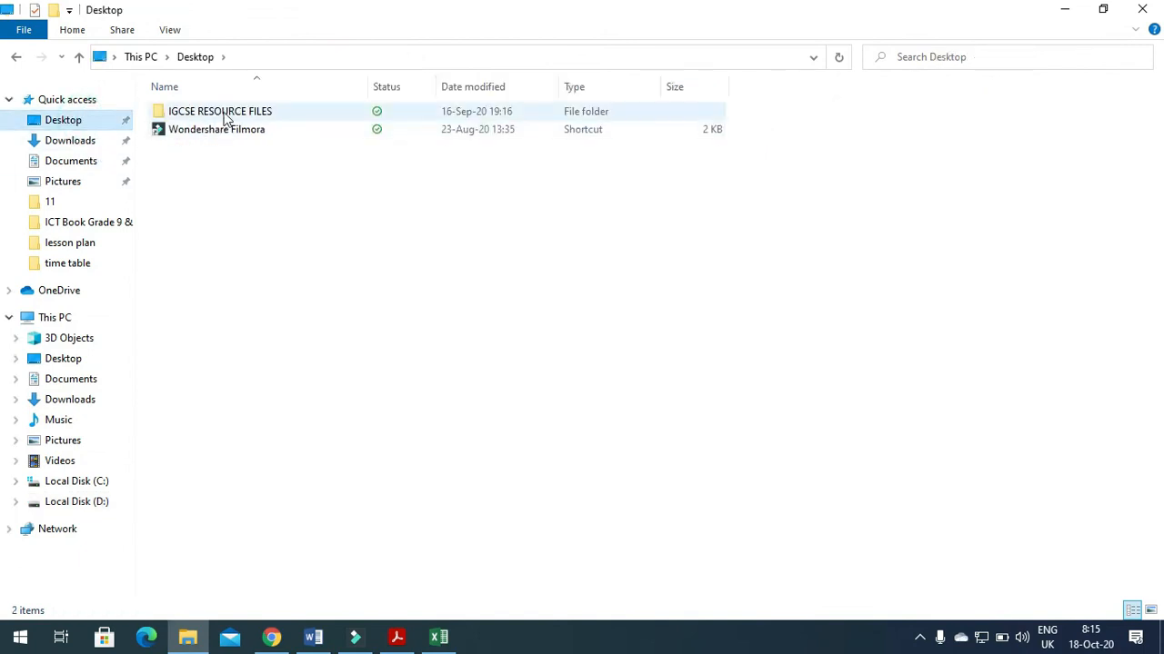
pyautogui.doubleClick(220, 111)
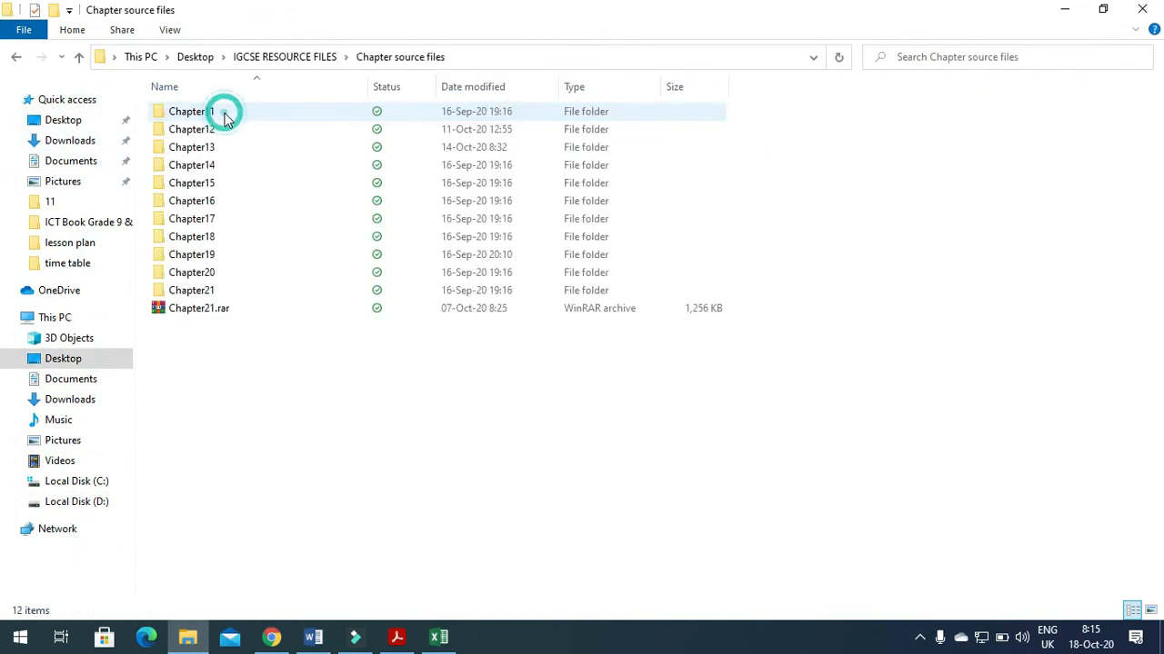
pyautogui.doubleClick(191, 291)
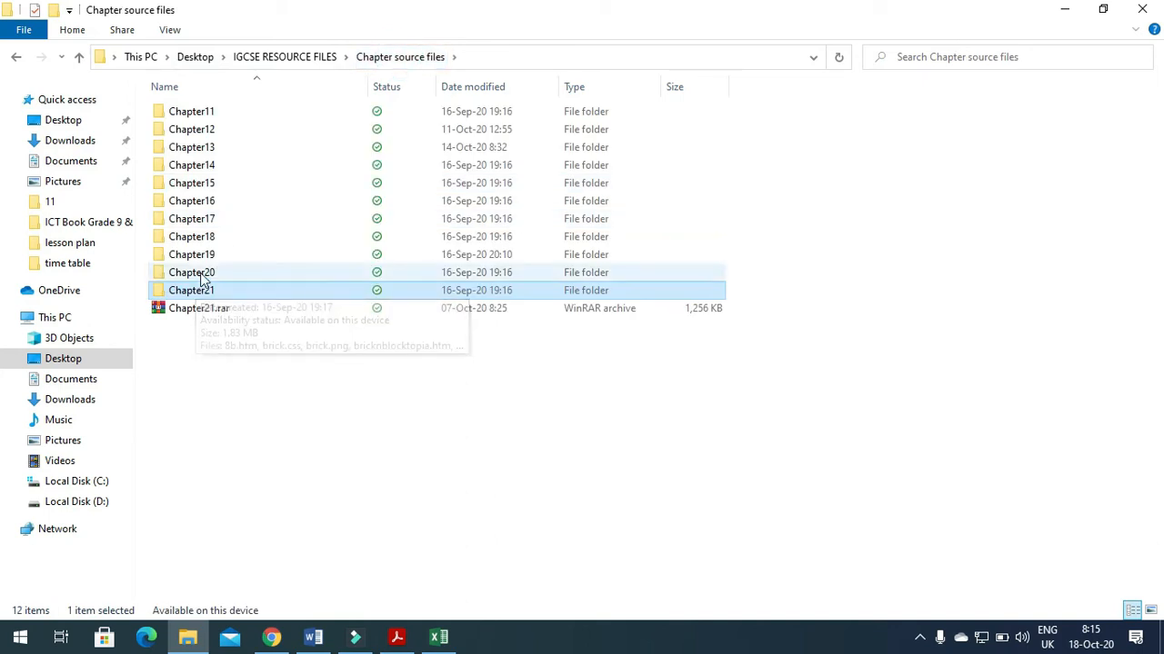
pyautogui.doubleClick(191, 273)
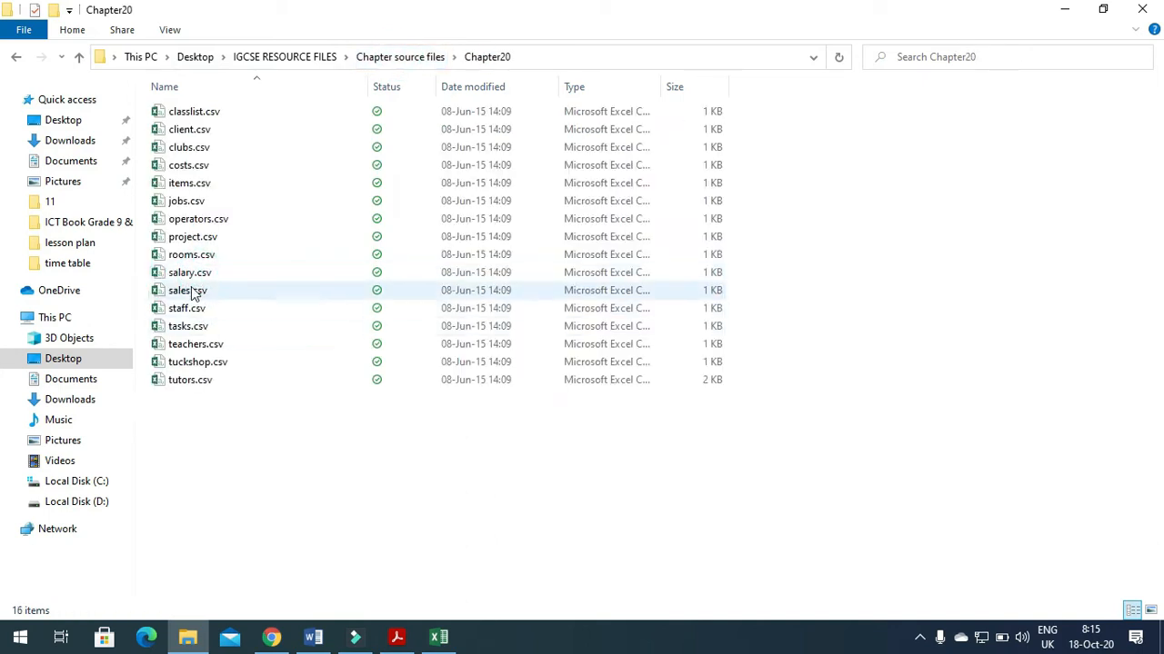
pyautogui.doubleClick(187, 291)
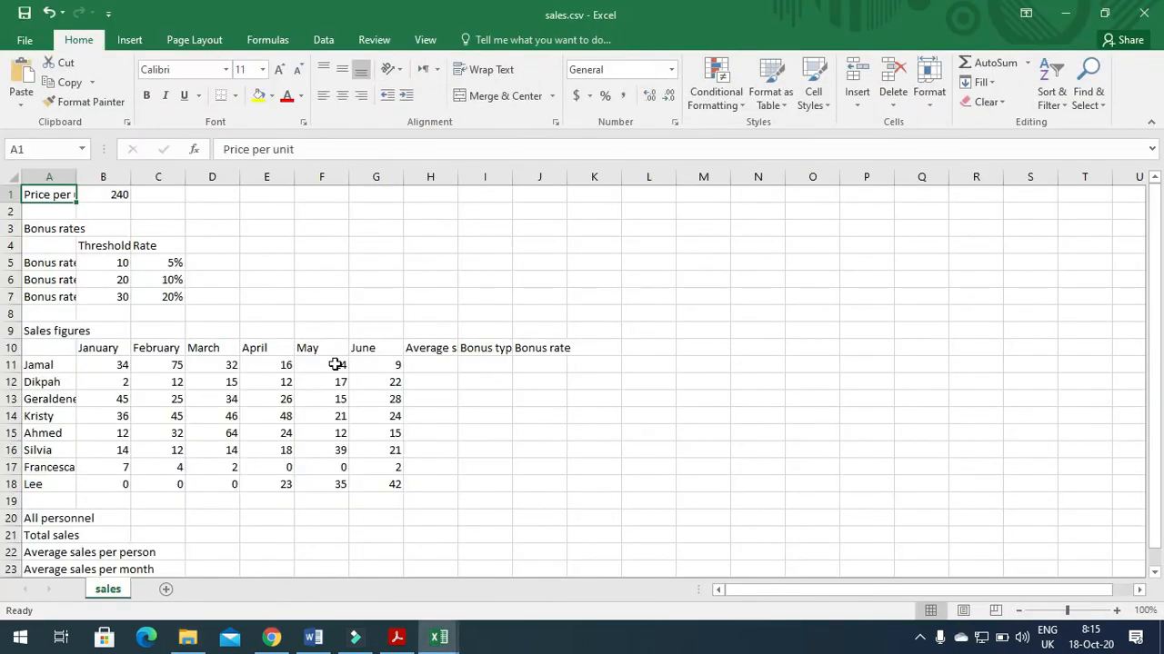
# Highlight Task 20d's purpose sentence and the 'Name cell B1 Unit' instruction in the PDF.
pyautogui.click(397, 636)
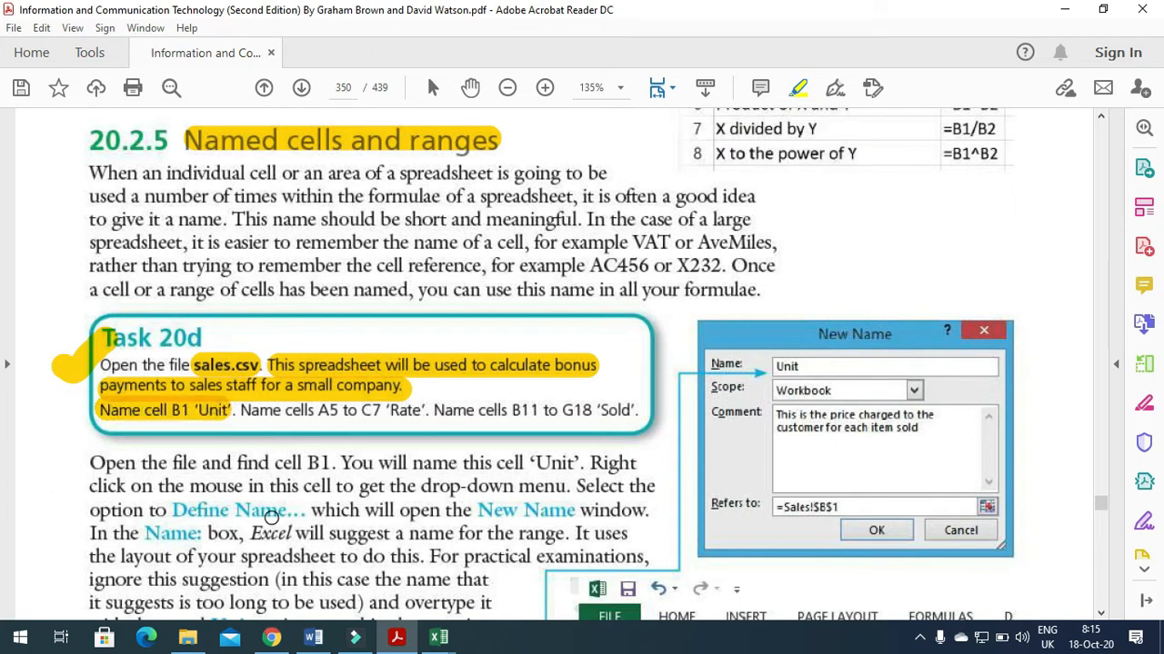
pyautogui.moveTo(440, 636)
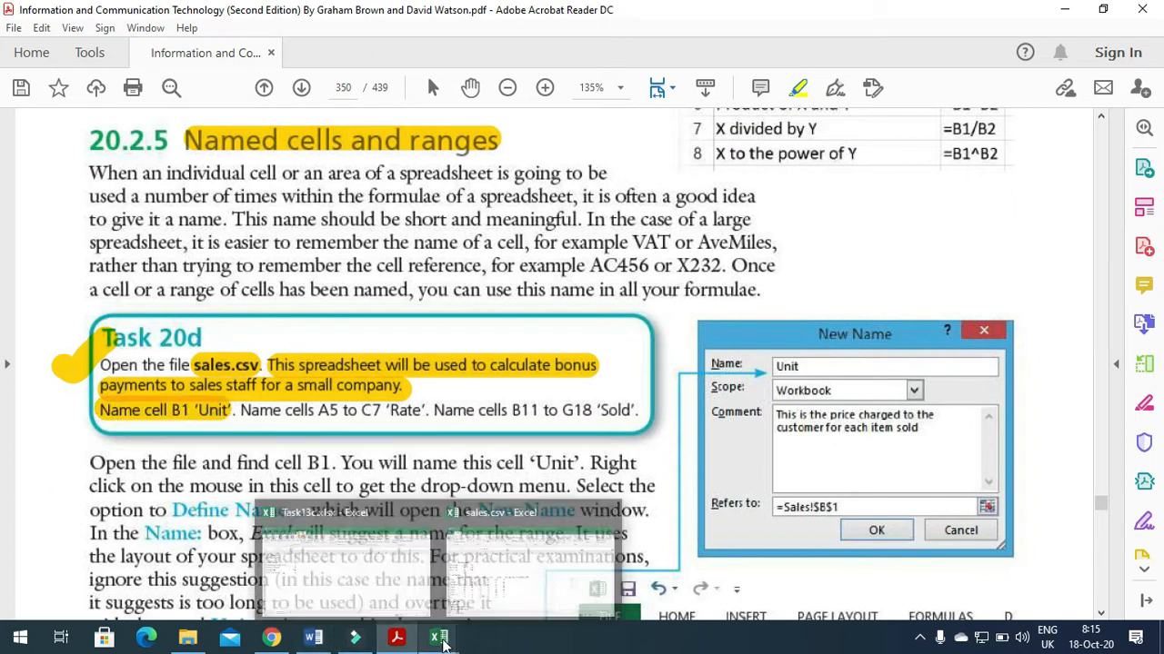
# Define the name 'Unit' for price cell B1 in sales.csv via Formulas > Define Name.
pyautogui.click(440, 636)
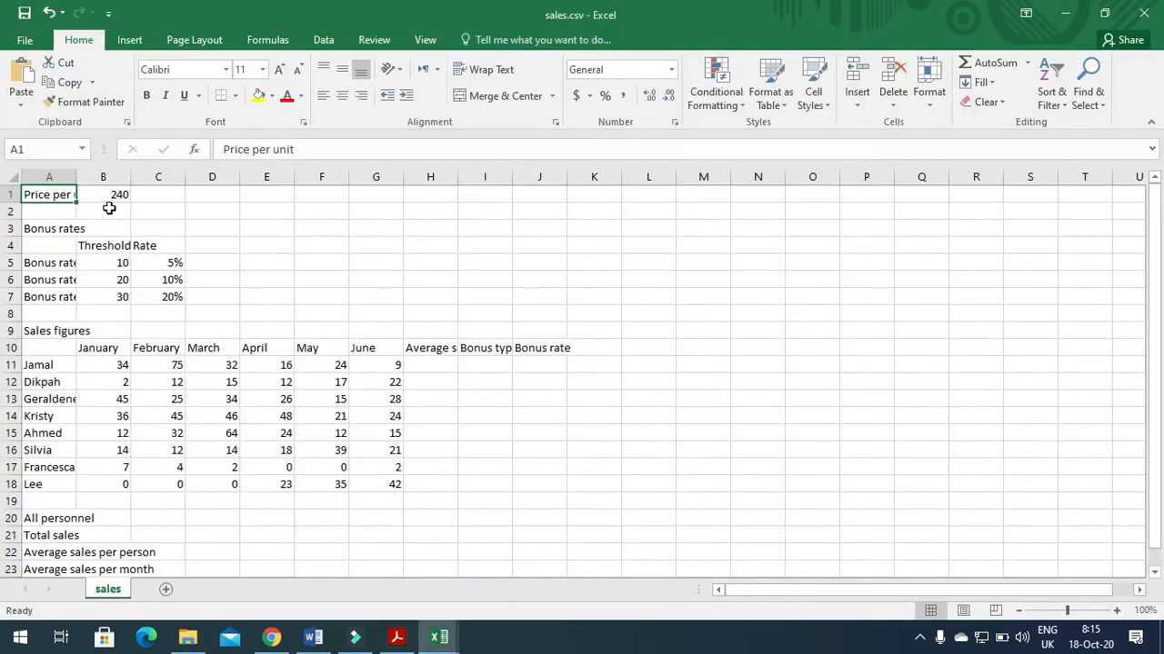
pyautogui.click(102, 193)
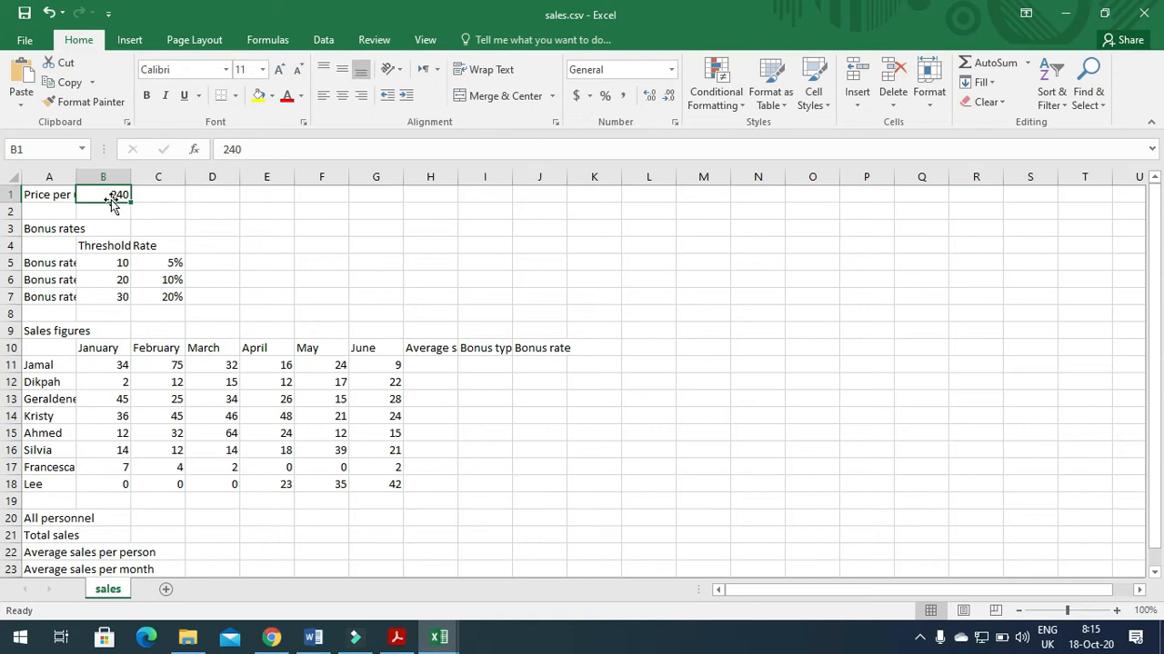
pyautogui.moveTo(109, 193)
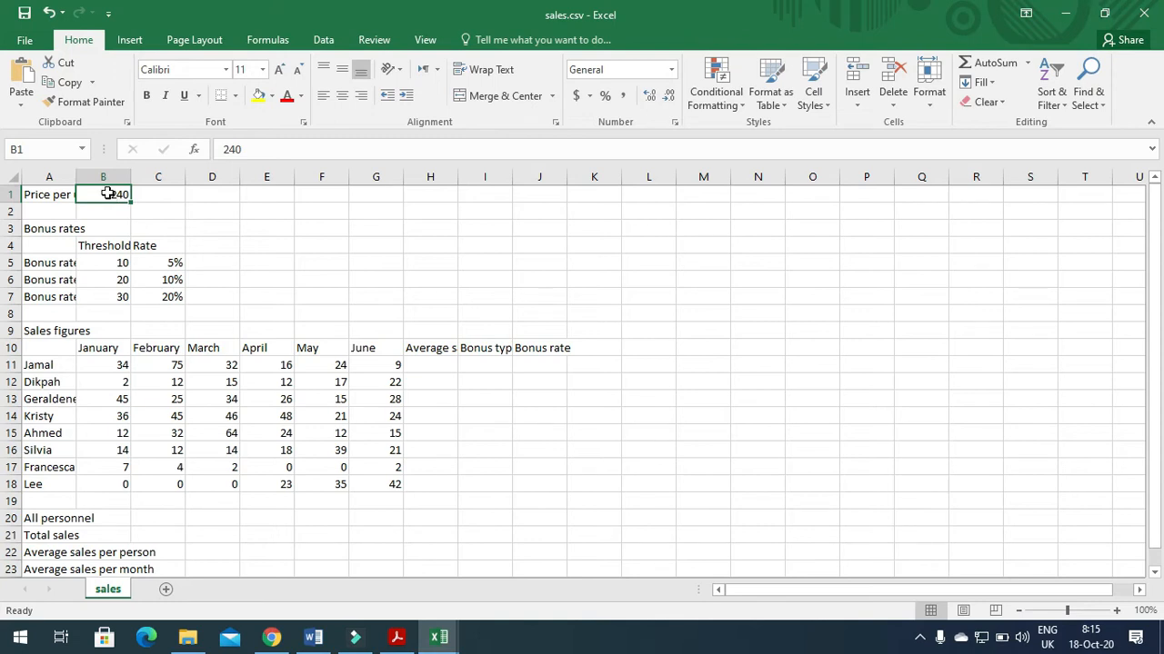
pyautogui.rightClick(111, 193)
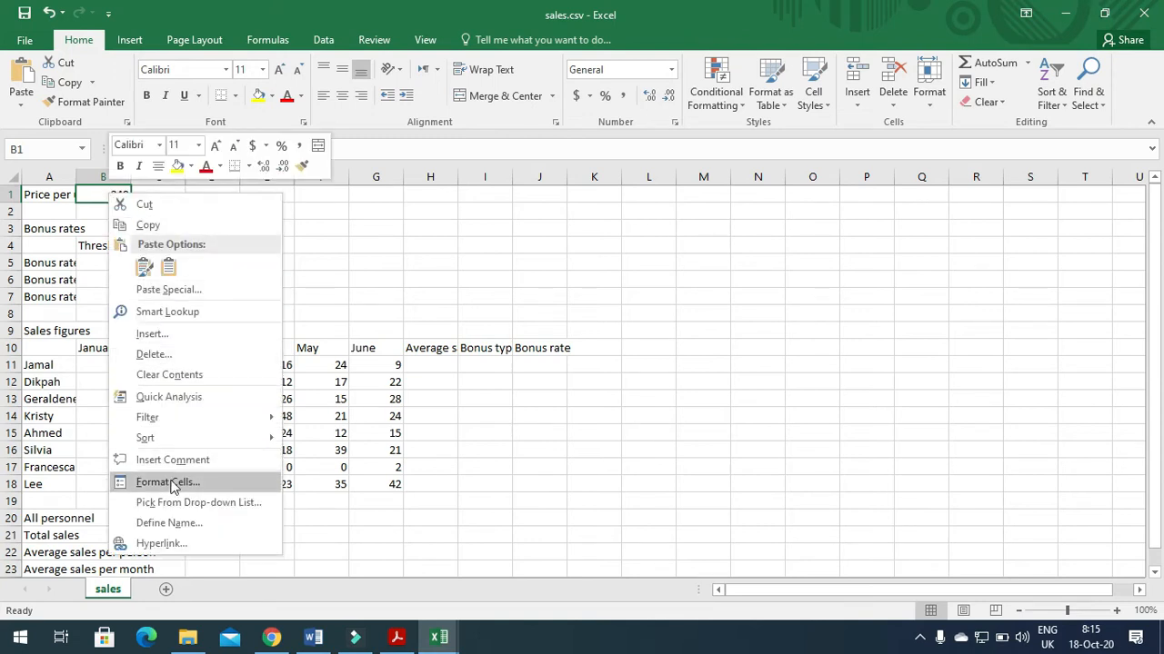
pyautogui.moveTo(200, 523)
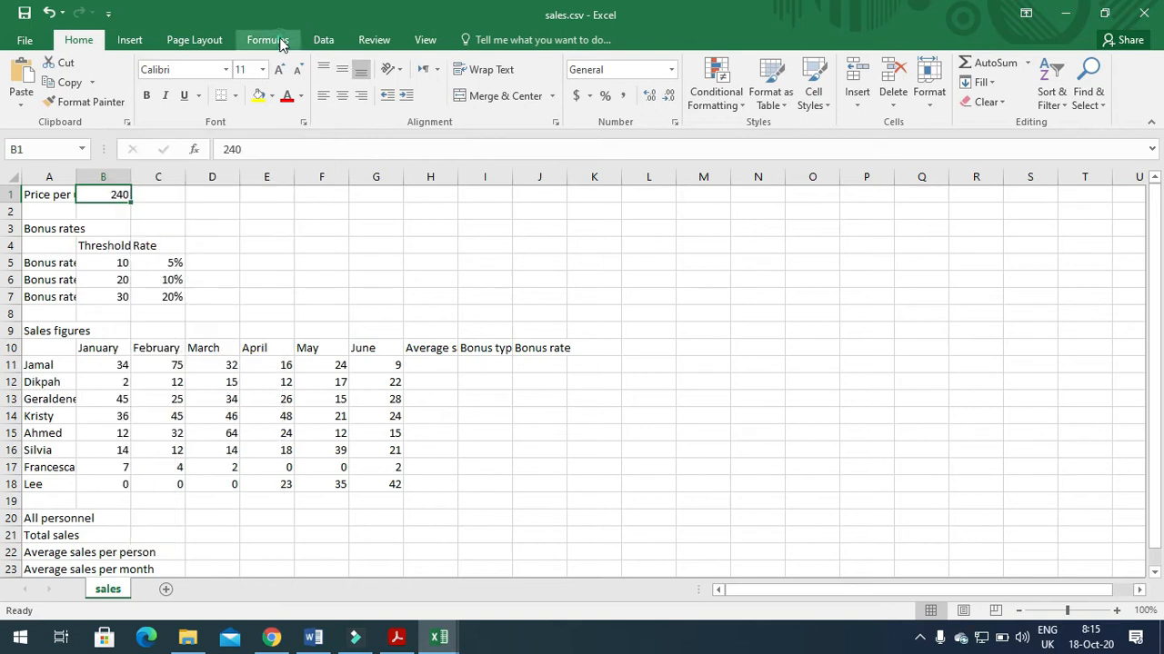
pyautogui.click(546, 62)
pyautogui.write('Unit')
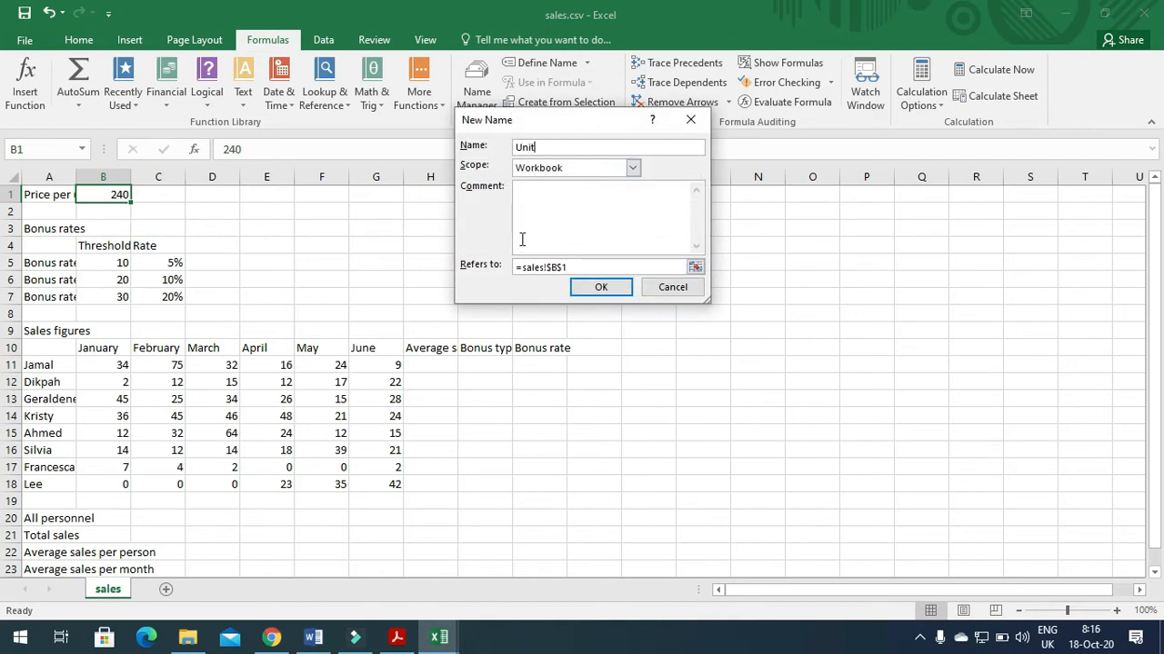
pyautogui.click(600, 288)
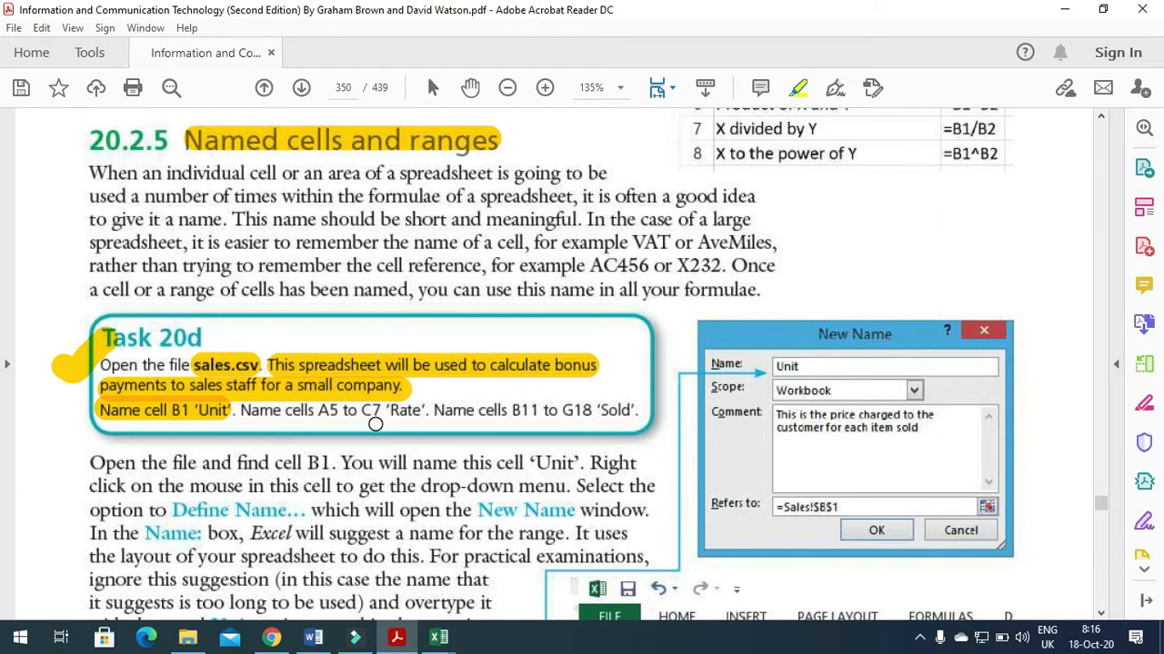
# Define the name 'Rate' for the bonus rates block A5:C7, checking the textbook for the name.
pyautogui.click(439, 637)
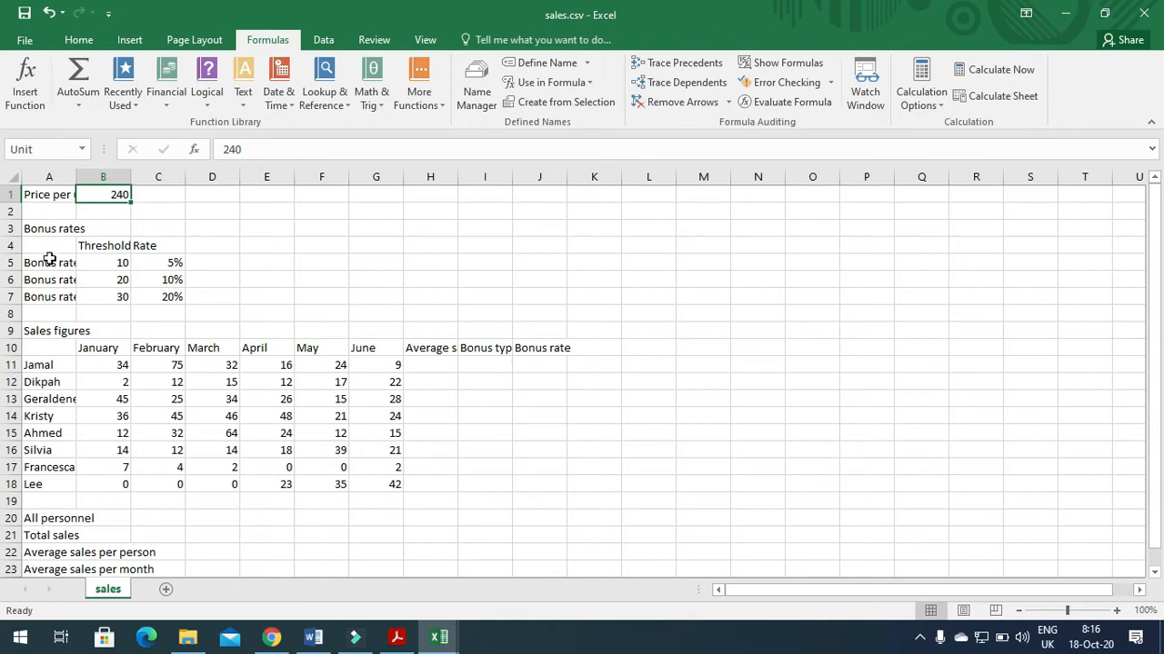
pyautogui.moveTo(49, 261); pyautogui.dragTo(158, 297)
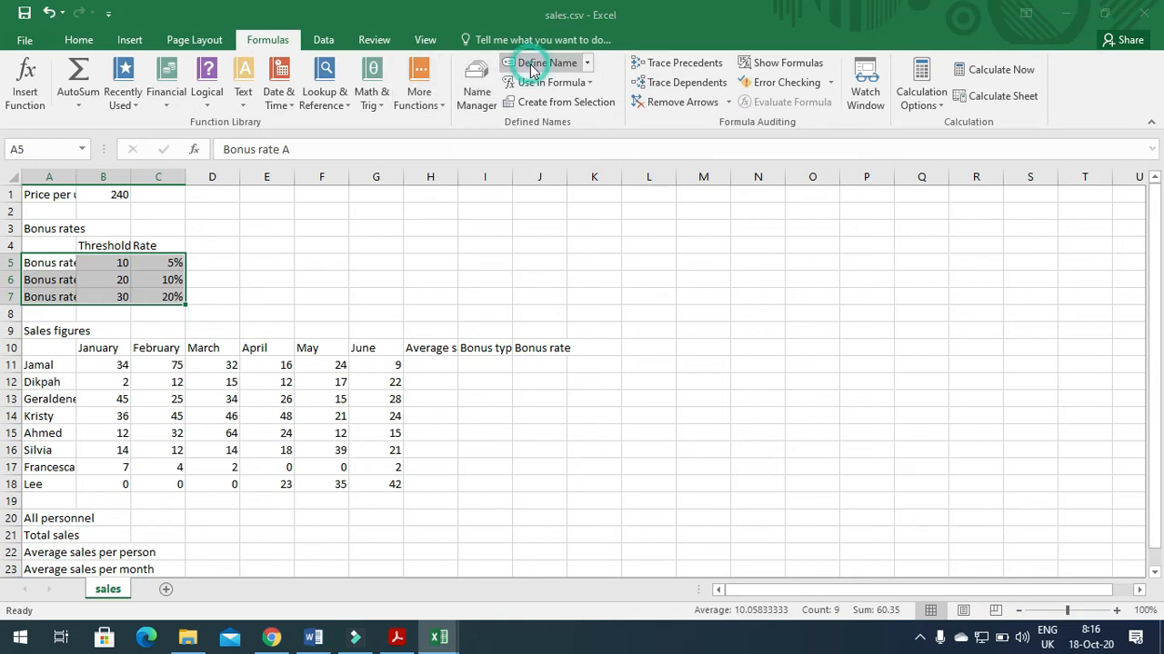
pyautogui.click(546, 62)
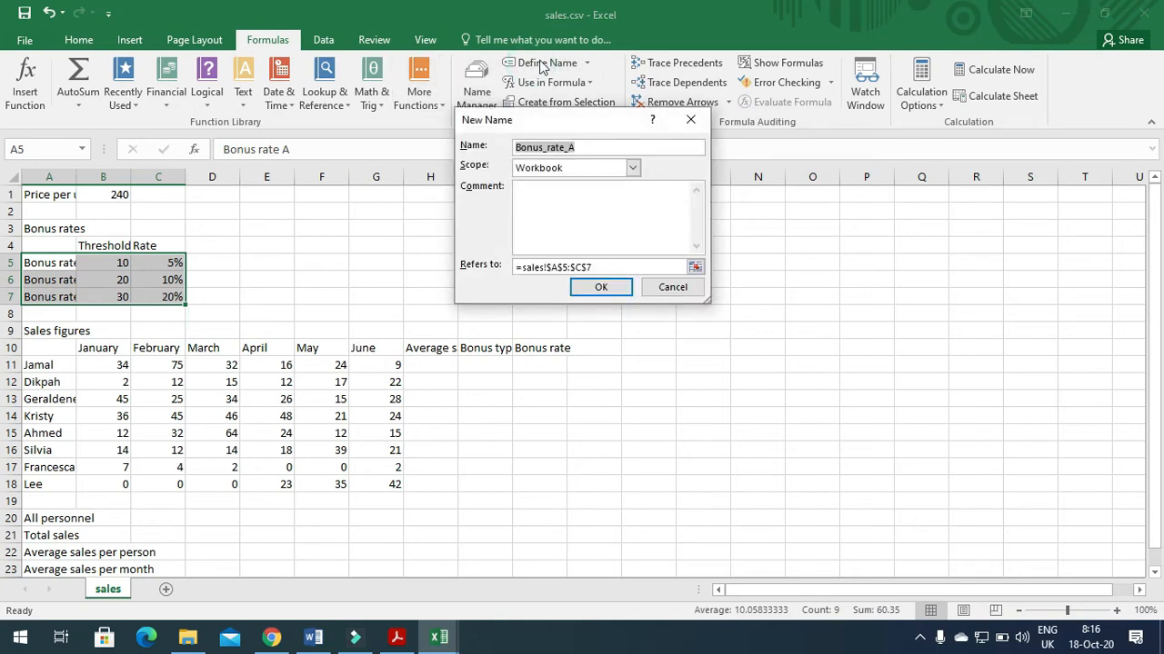
pyautogui.click(396, 637)
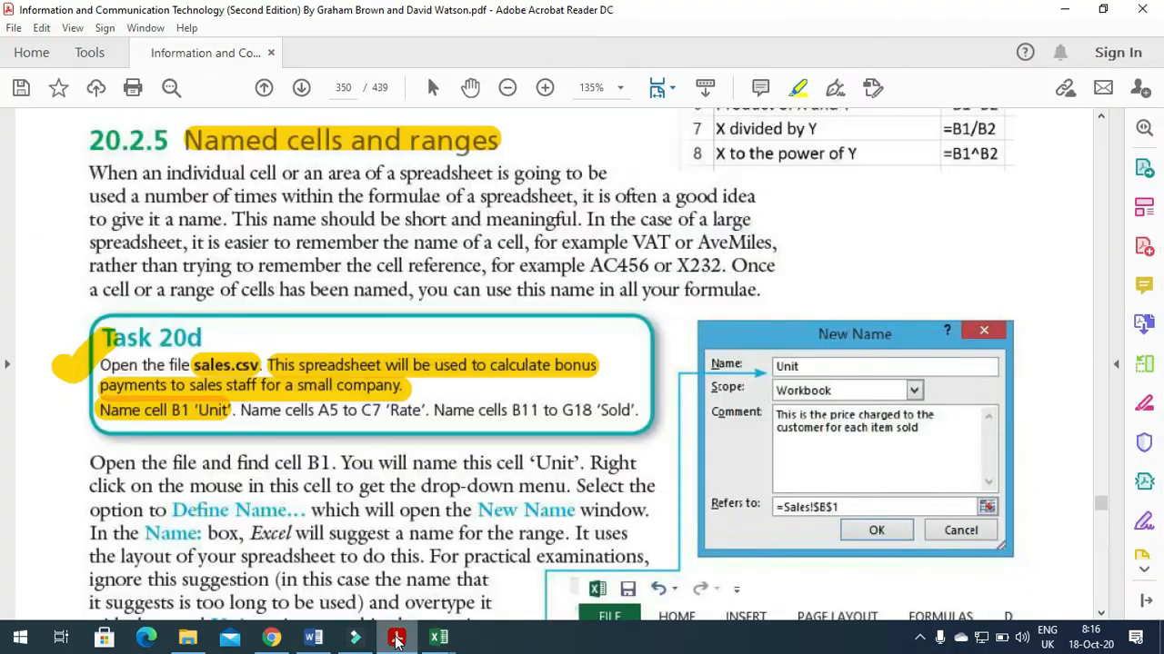
pyautogui.click(440, 637)
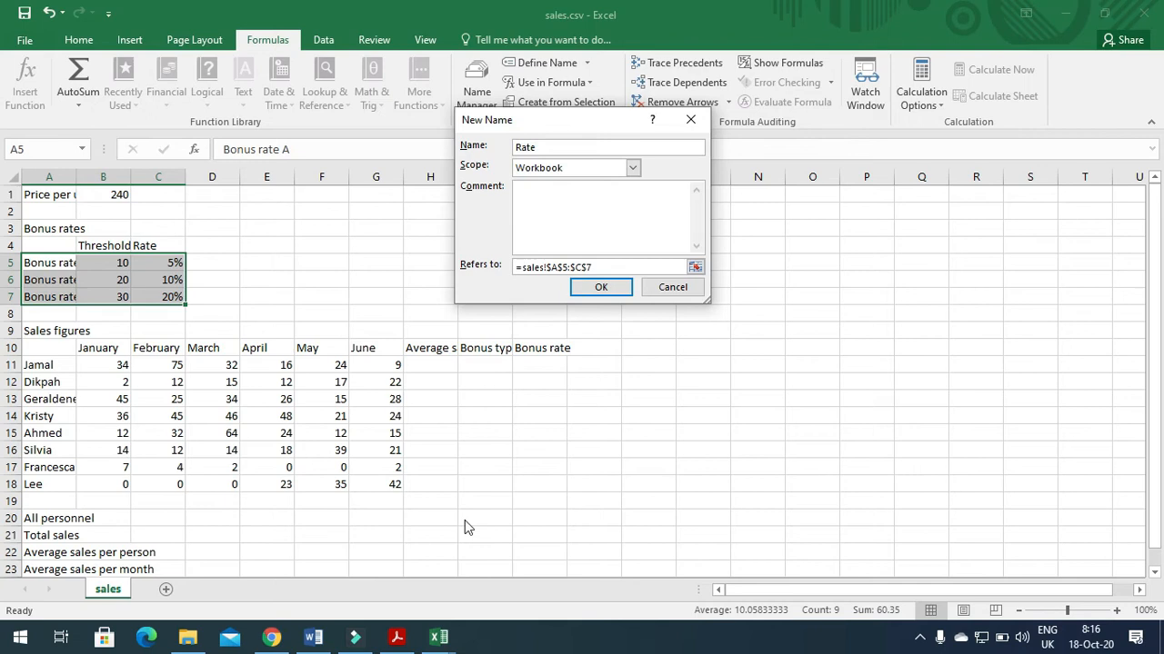
pyautogui.click(600, 287)
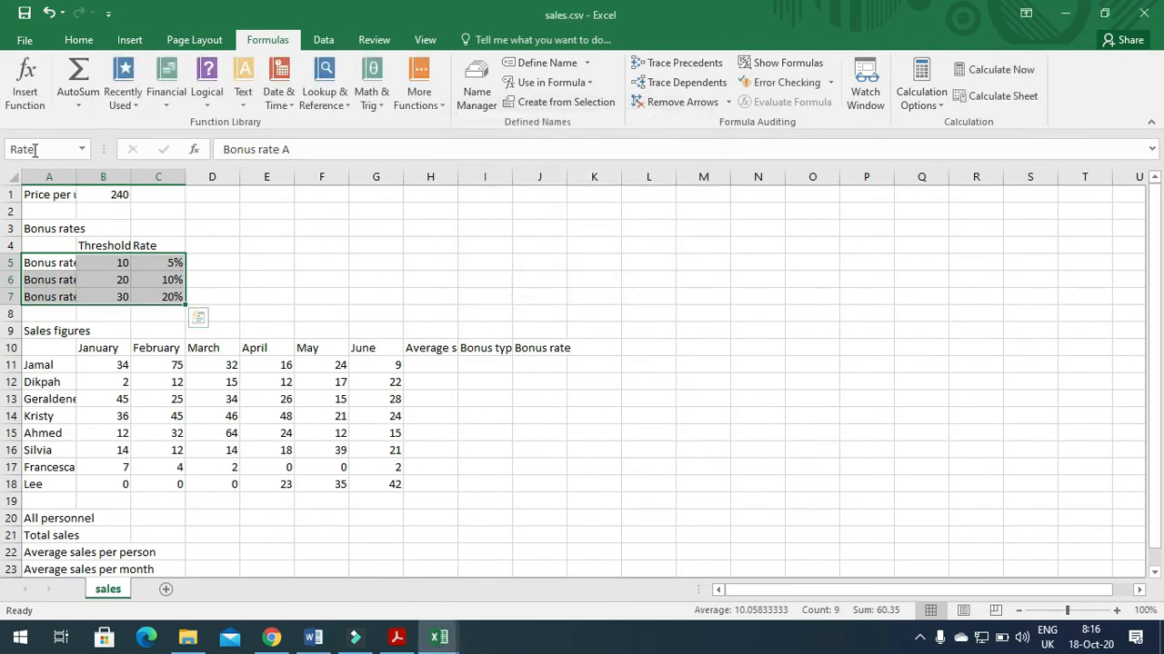
pyautogui.moveTo(33, 150)
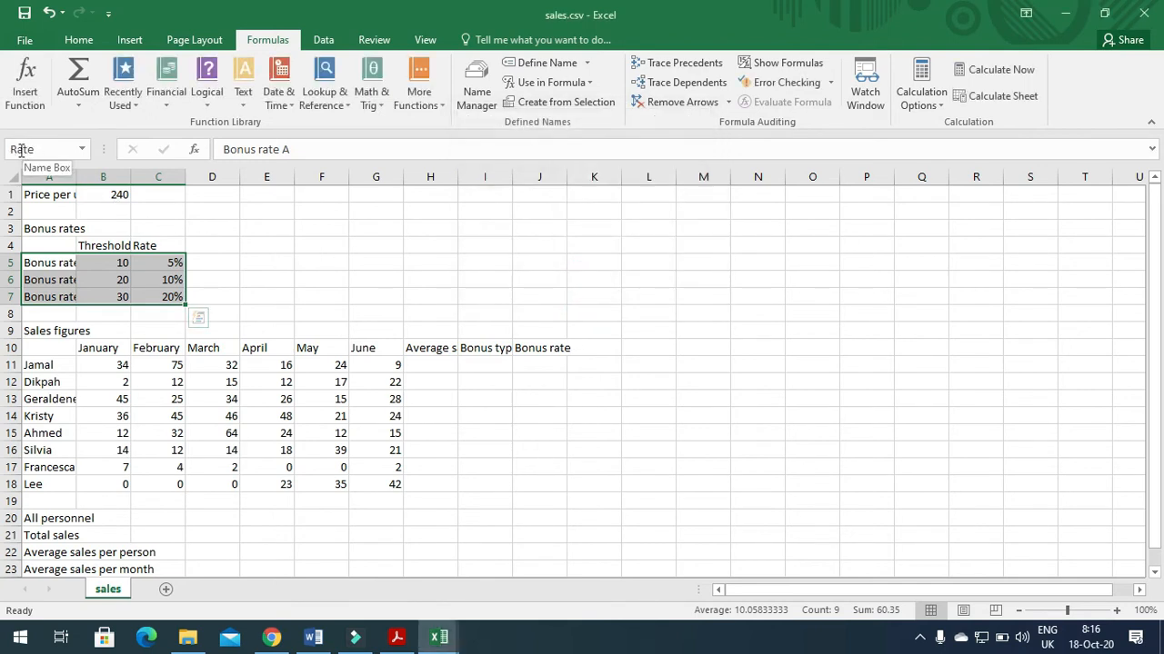
pyautogui.click(397, 636)
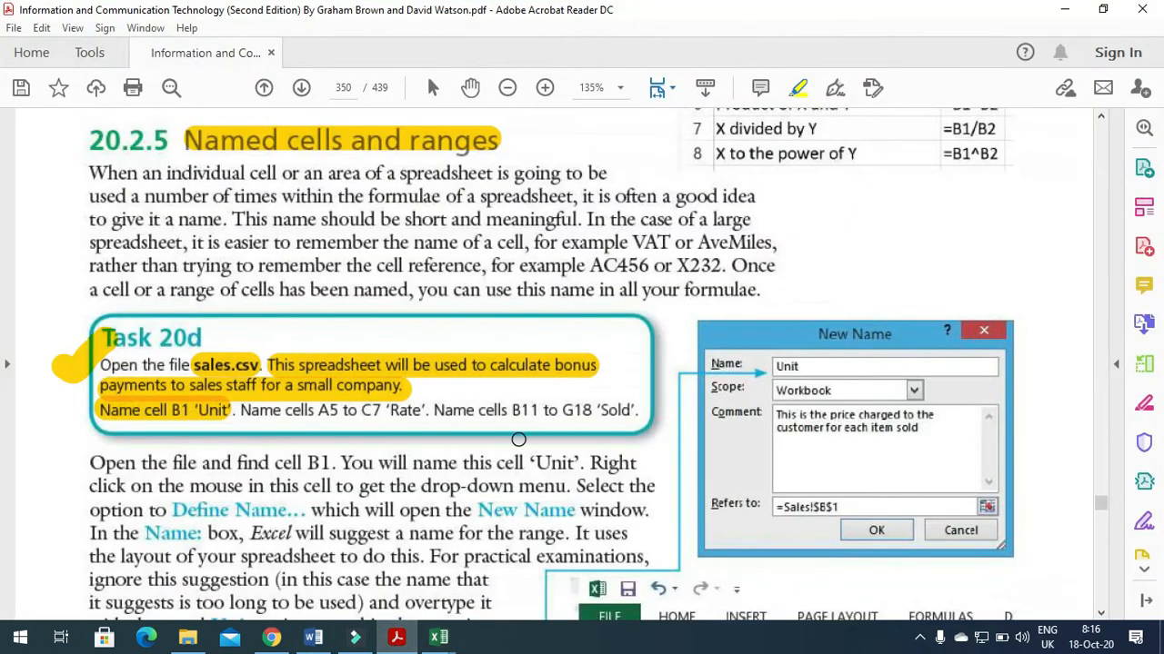
pyautogui.moveTo(589, 425)
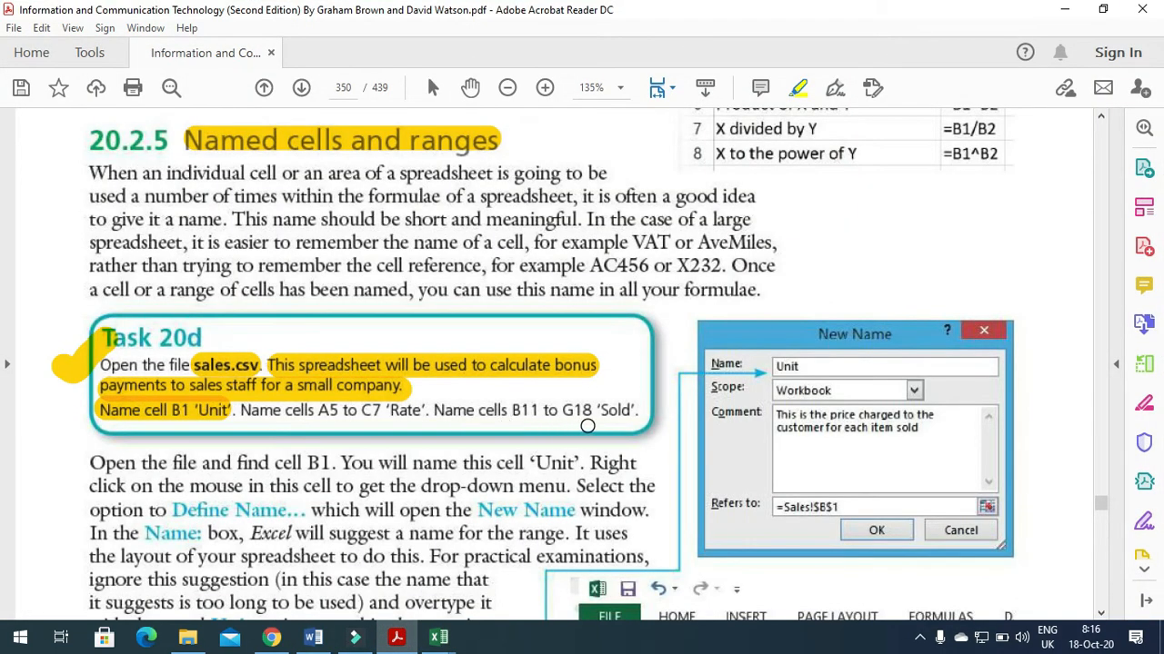
pyautogui.moveTo(396, 636)
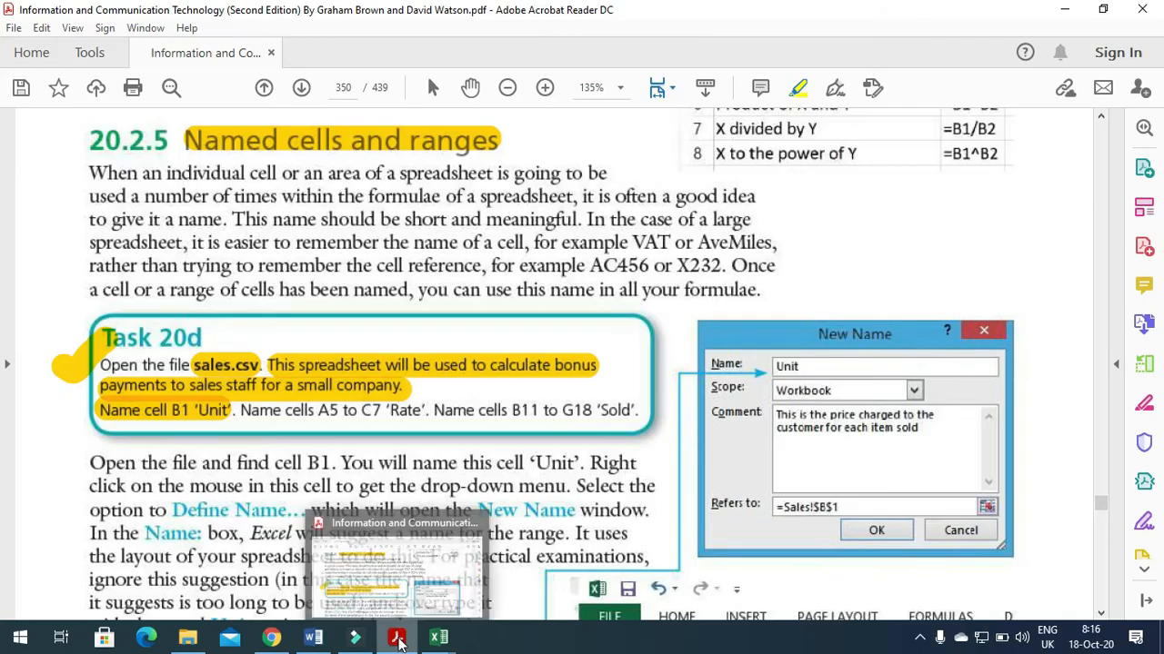
# Define the name 'Sold' for the monthly sales figures B11:G18, then show the textbook task again.
pyautogui.click(440, 636)
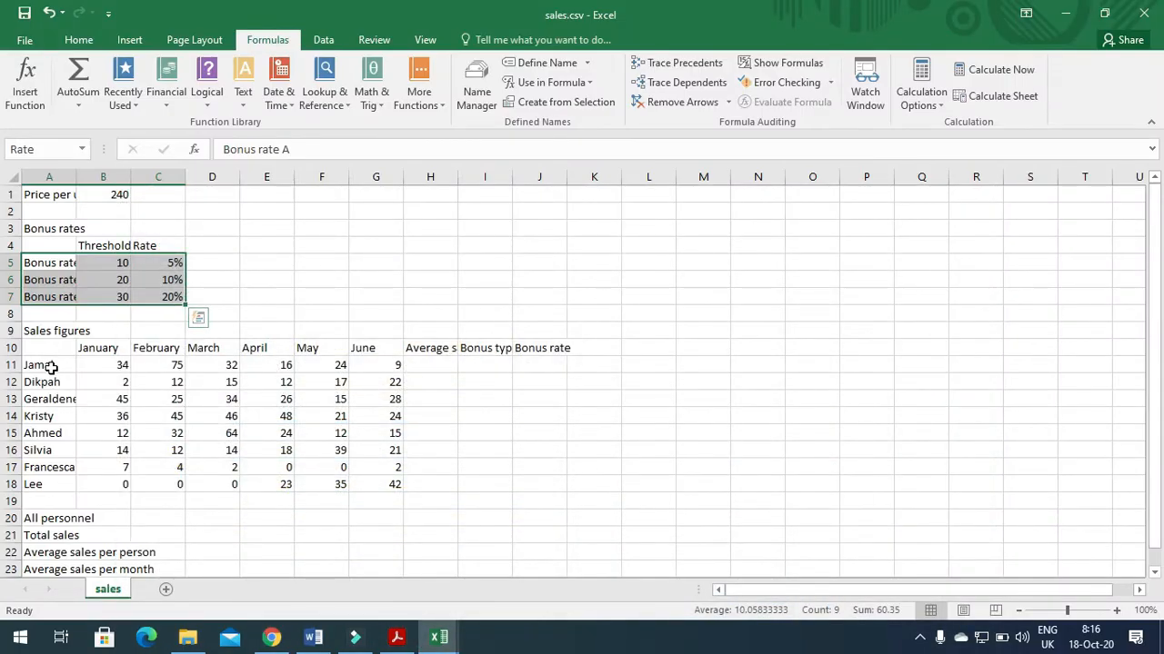
pyautogui.click(102, 364)
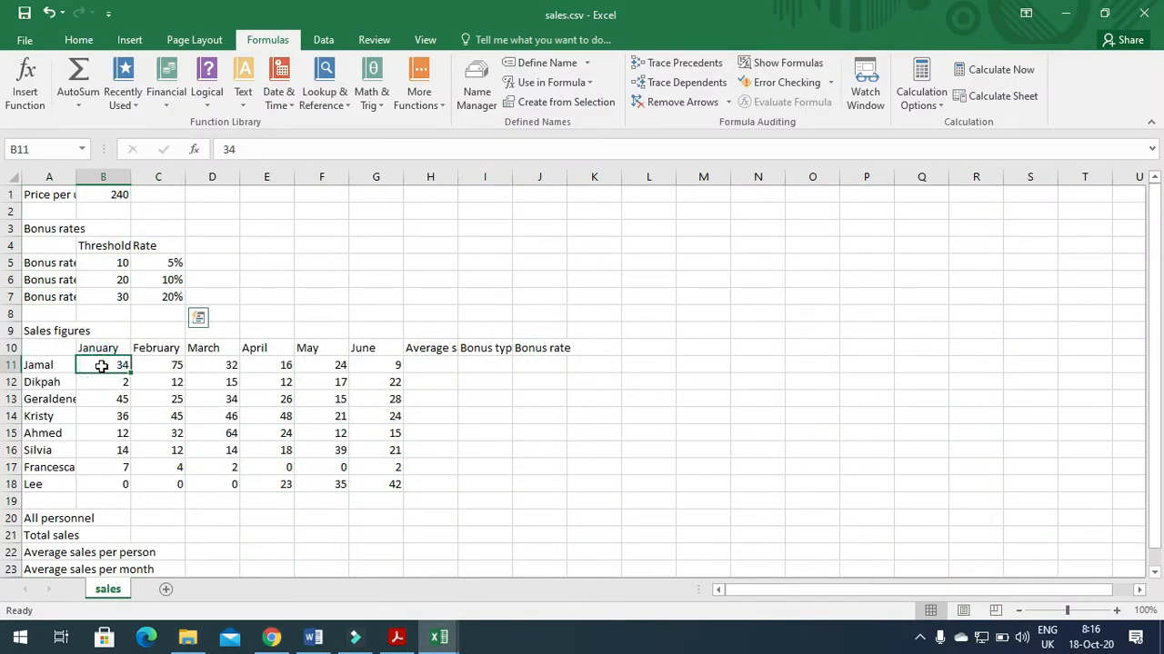
pyautogui.moveTo(101, 363); pyautogui.dragTo(370, 483)
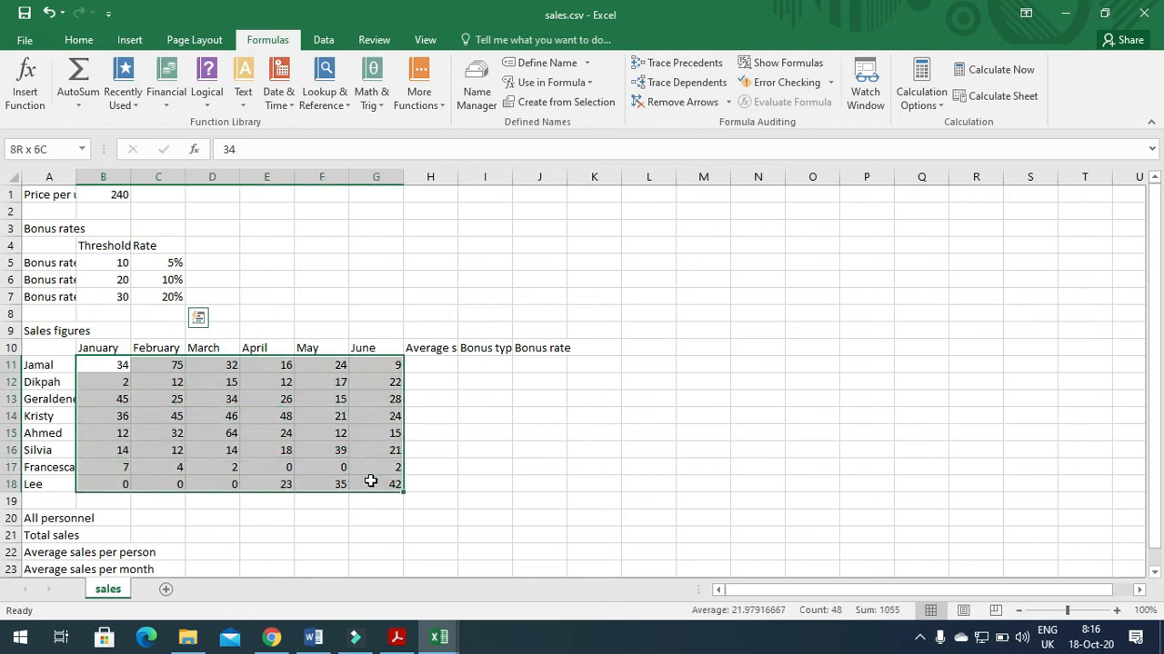
pyautogui.click(545, 62)
pyautogui.write('Sold')
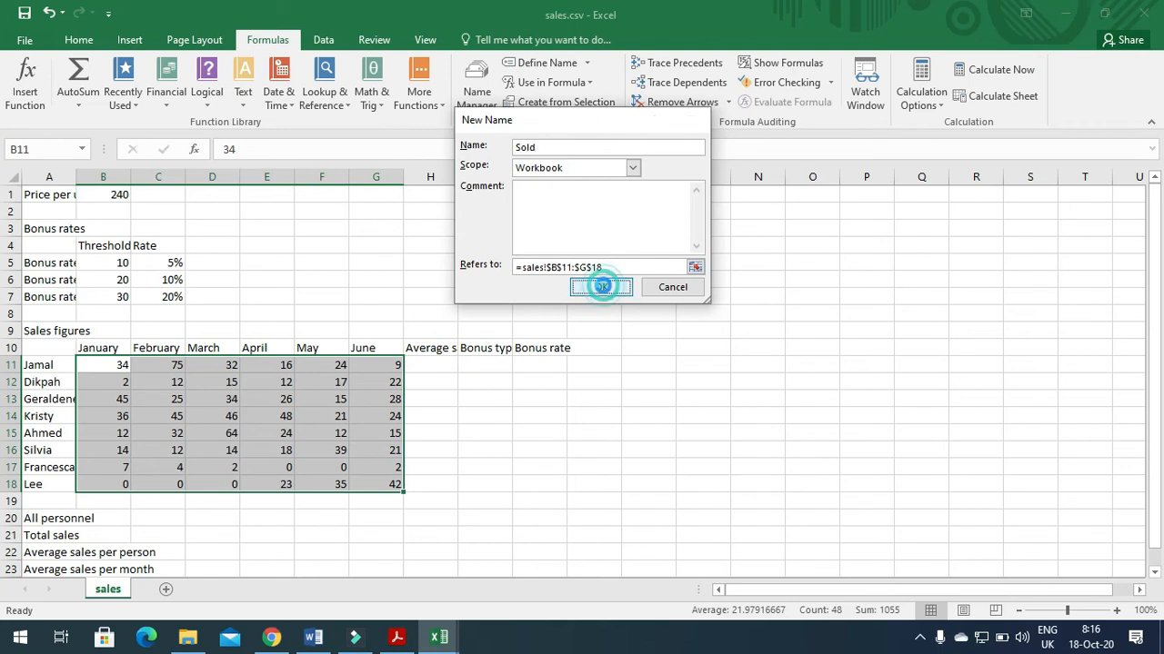
pyautogui.click(600, 287)
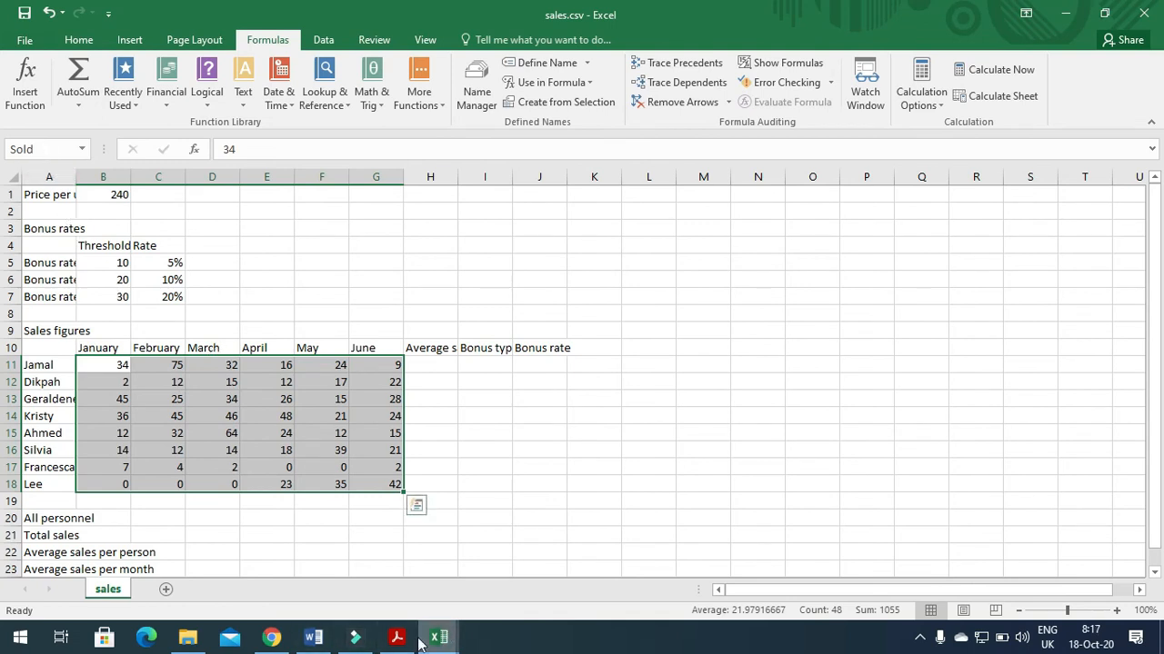
pyautogui.click(396, 636)
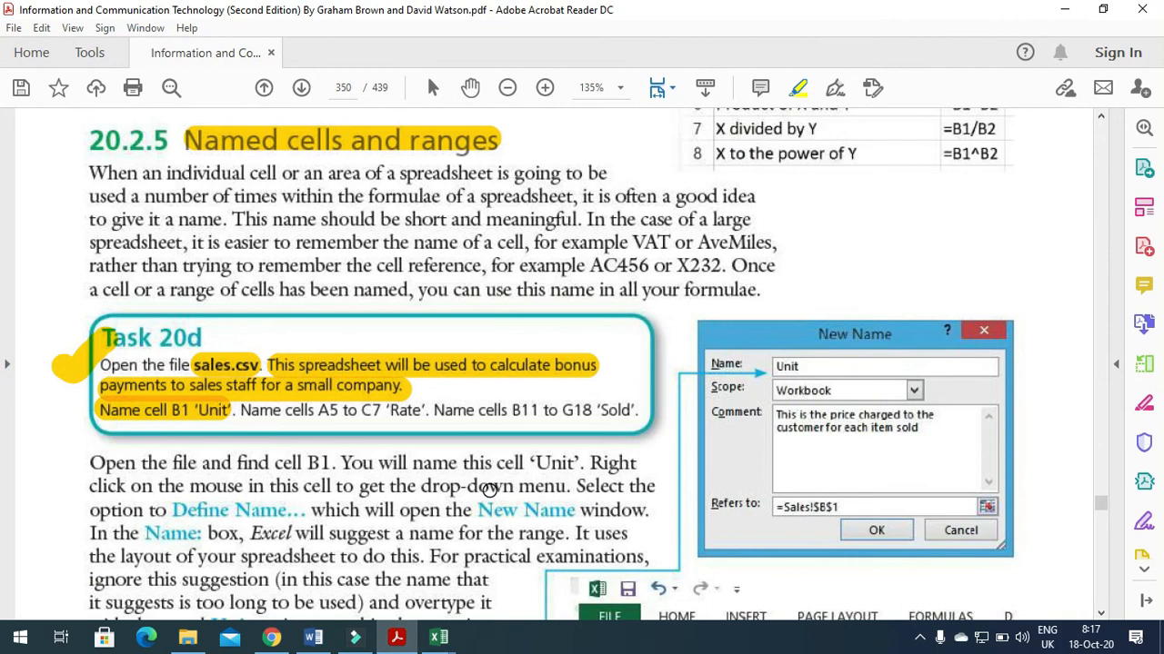
pyautogui.moveTo(752, 442)
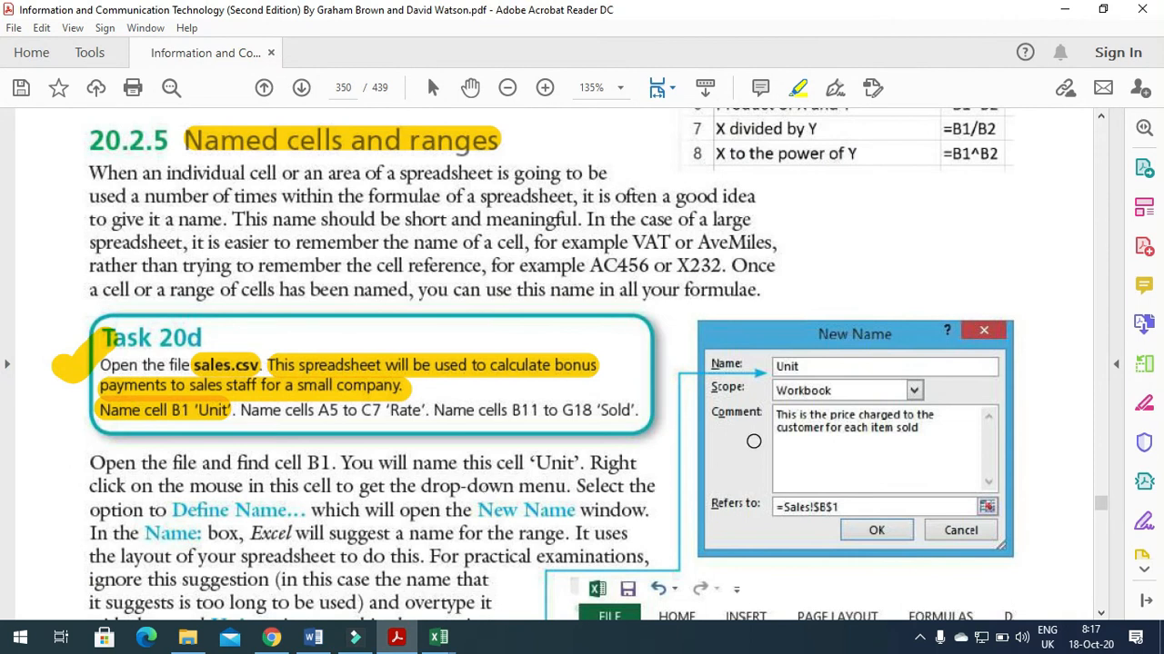